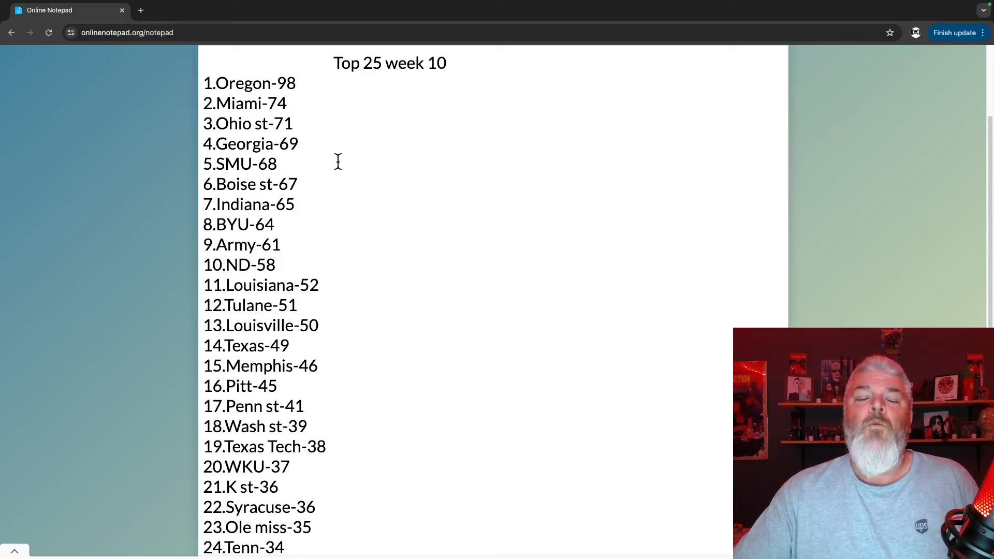
mouse_move(315, 133)
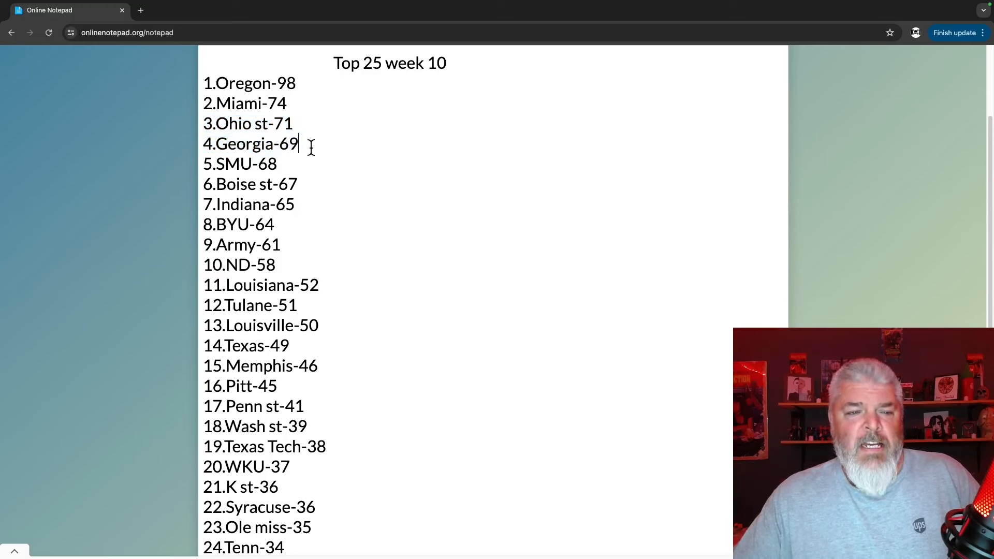
Highlight the 5.SMU-68 line while reading down the rankings
triple_click(250, 143)
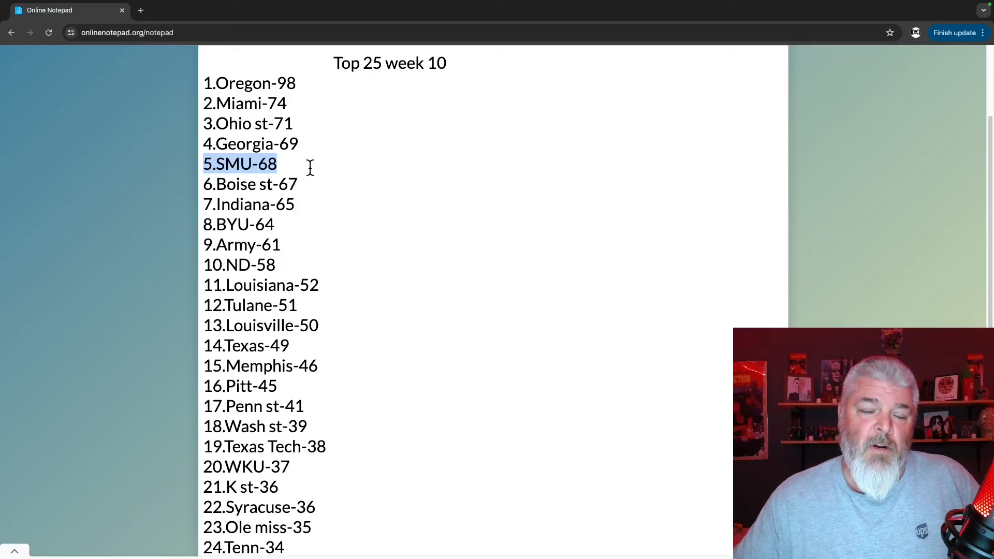
mouse_move(284, 167)
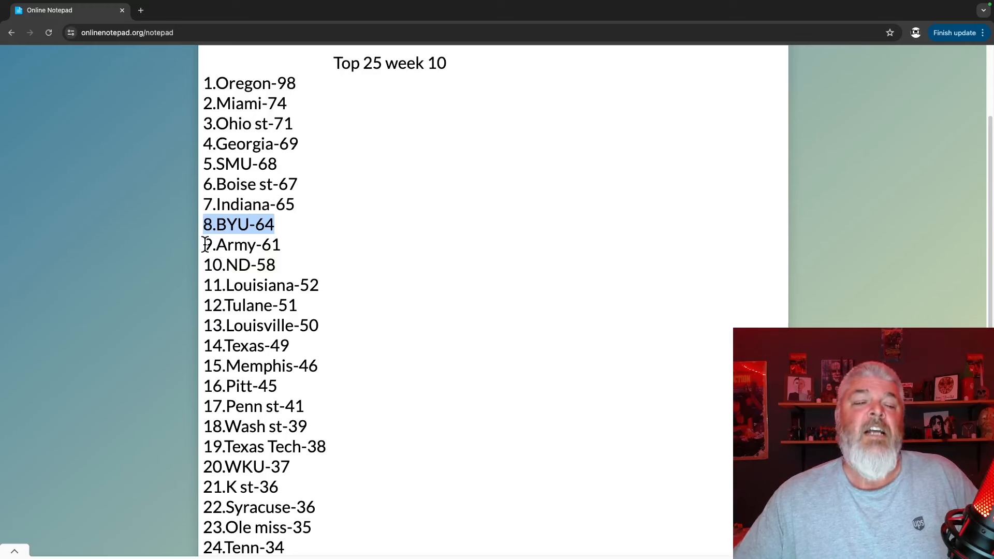
Highlight the next team's line and scroll down to reveal 25.Colorado-33
click(208, 244)
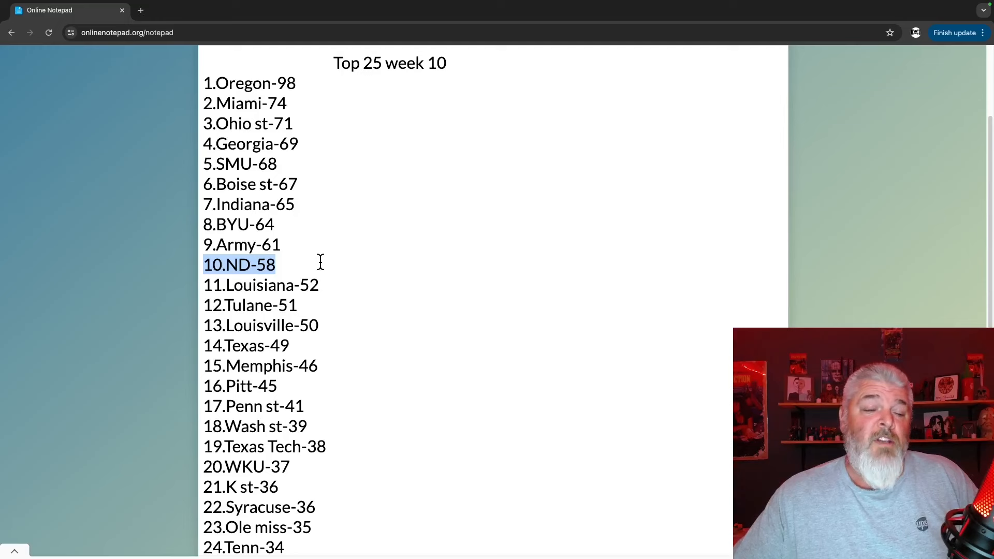
mouse_move(285, 272)
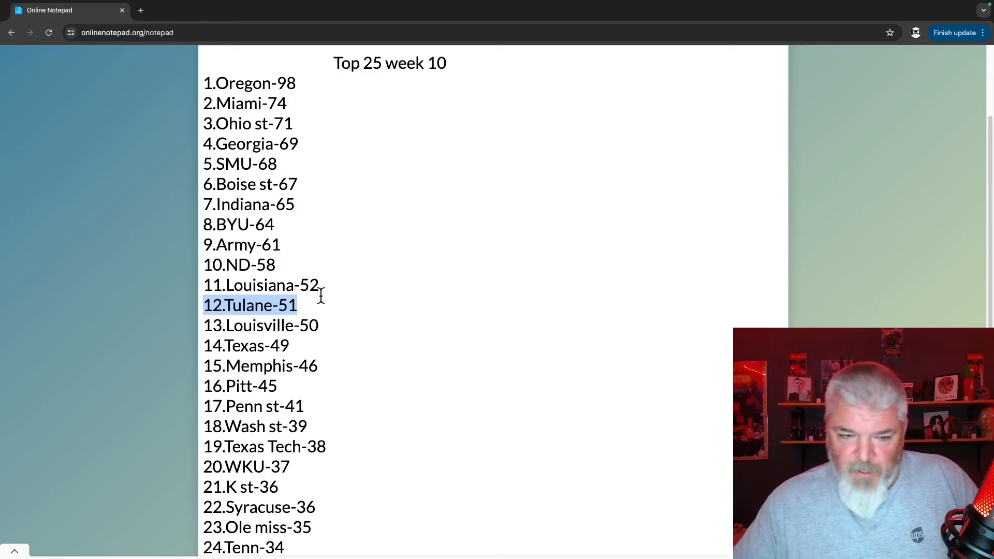
mouse_move(206, 325)
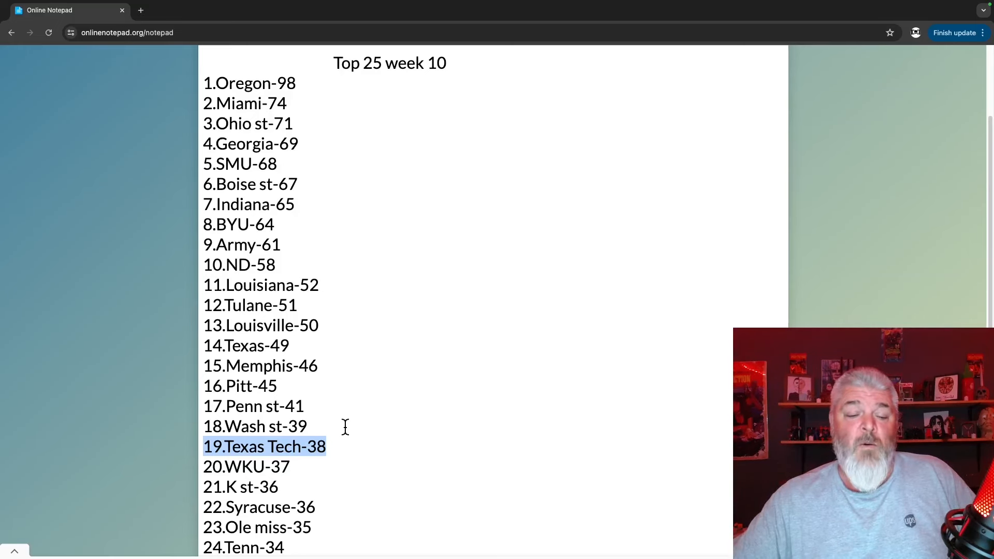
scroll(down, 3)
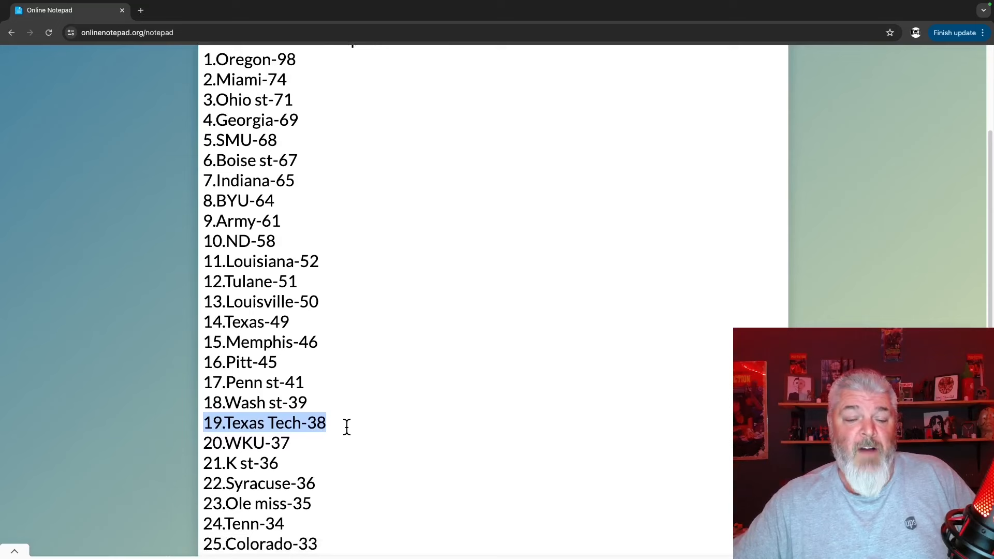